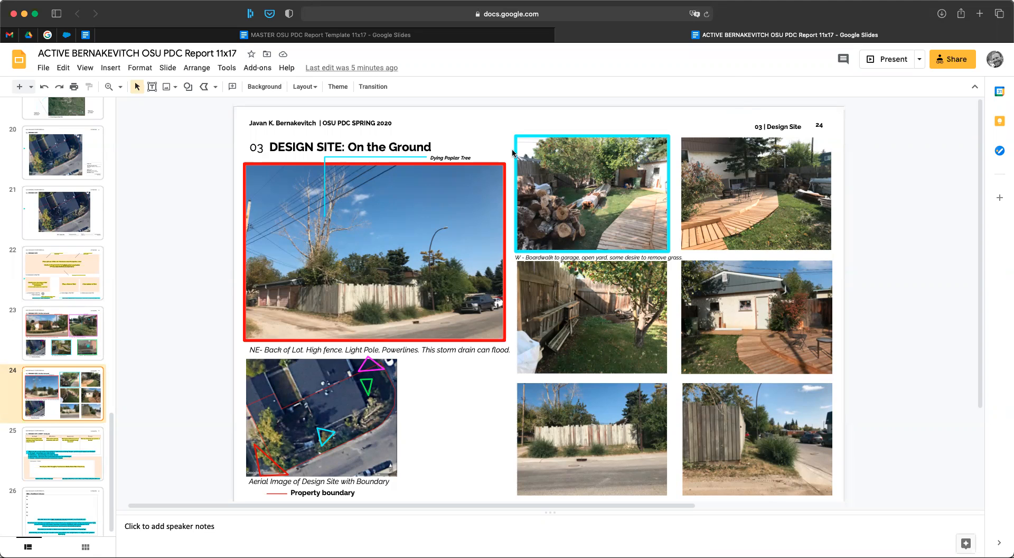
mouse_move(496, 198)
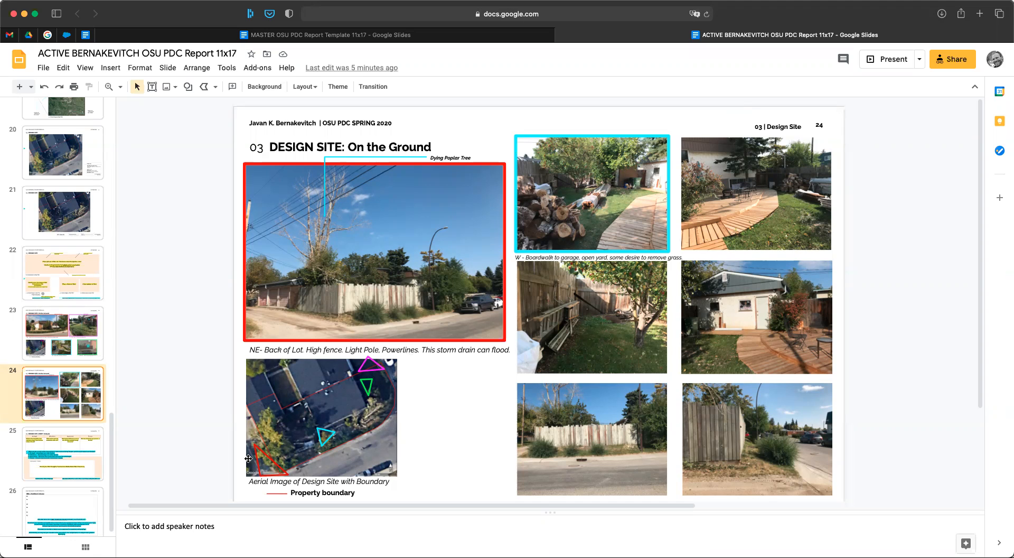
Step: Check the previous design-site slide for reference, then frame the yard photo in green
left_click(63, 331)
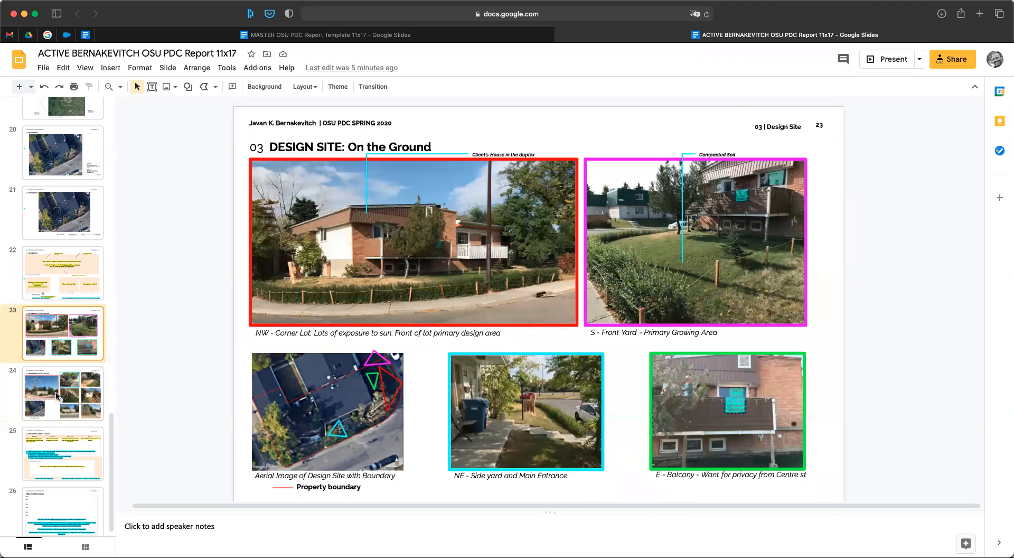
left_click(63, 393)
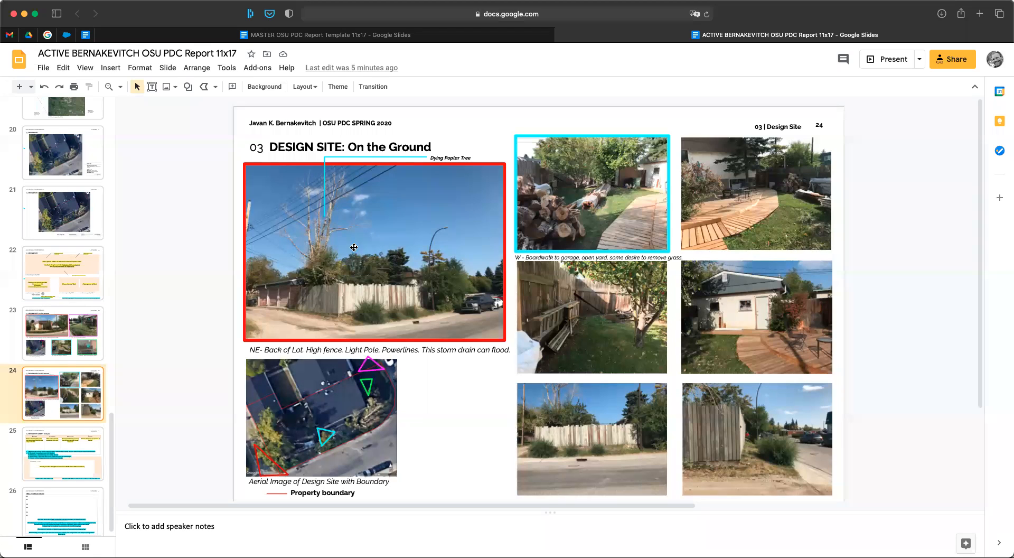
mouse_move(288, 488)
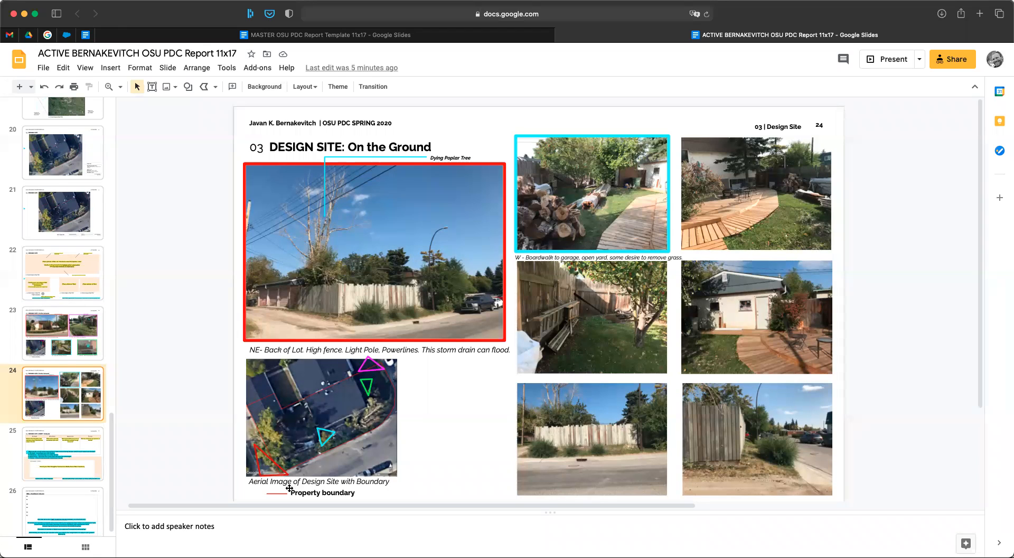
mouse_move(367, 281)
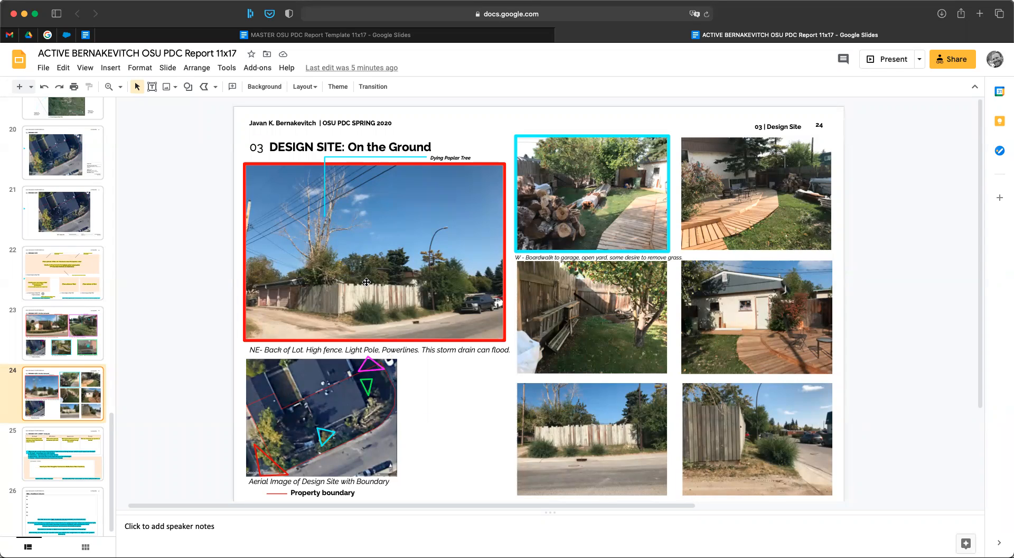
mouse_move(297, 446)
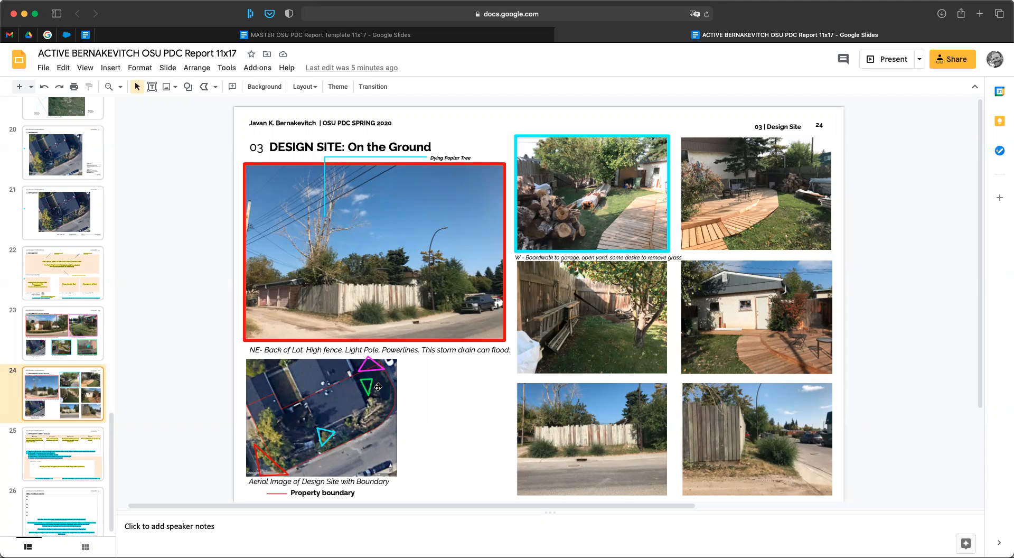
mouse_move(377, 390)
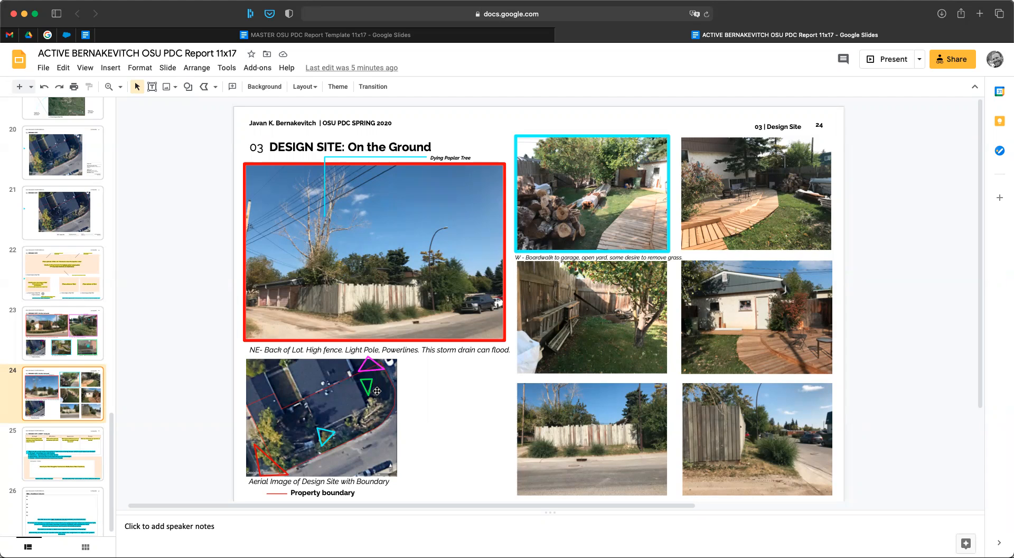
mouse_move(380, 388)
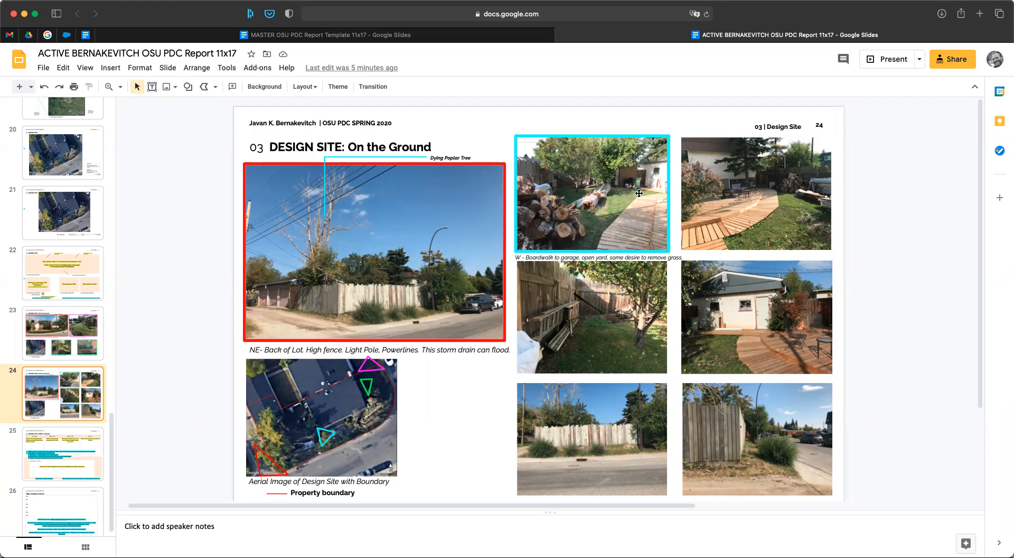
mouse_move(568, 355)
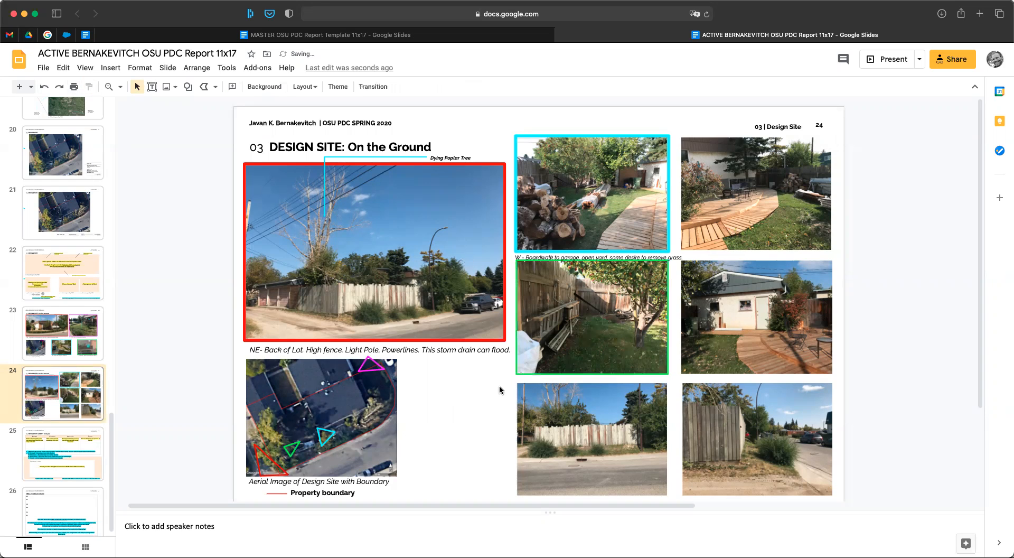
left_click(590, 317)
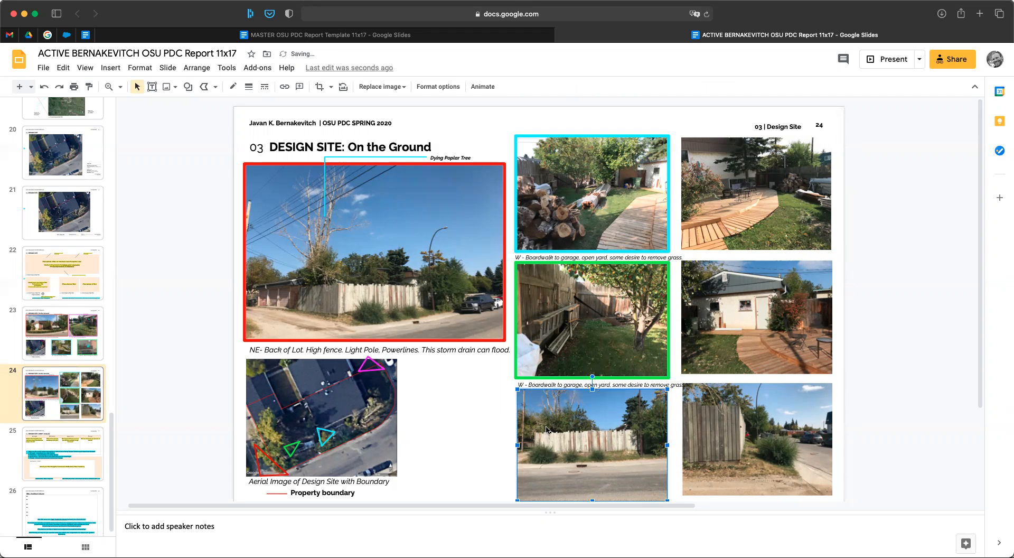
Step: Make the green photo's caption read 'SW - Back corner of the back lot. Client would like a fernery here.'
left_click(598, 385)
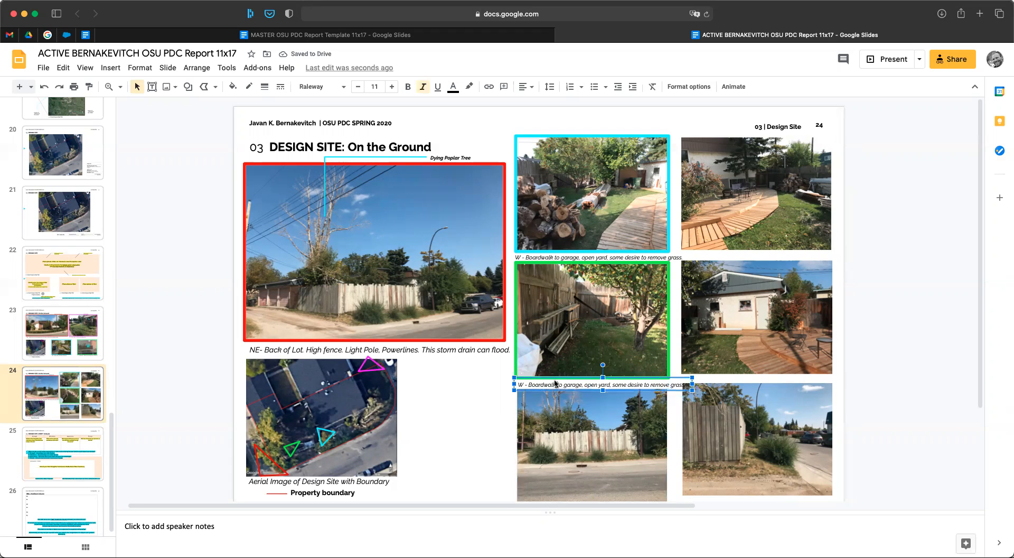
mouse_move(498, 387)
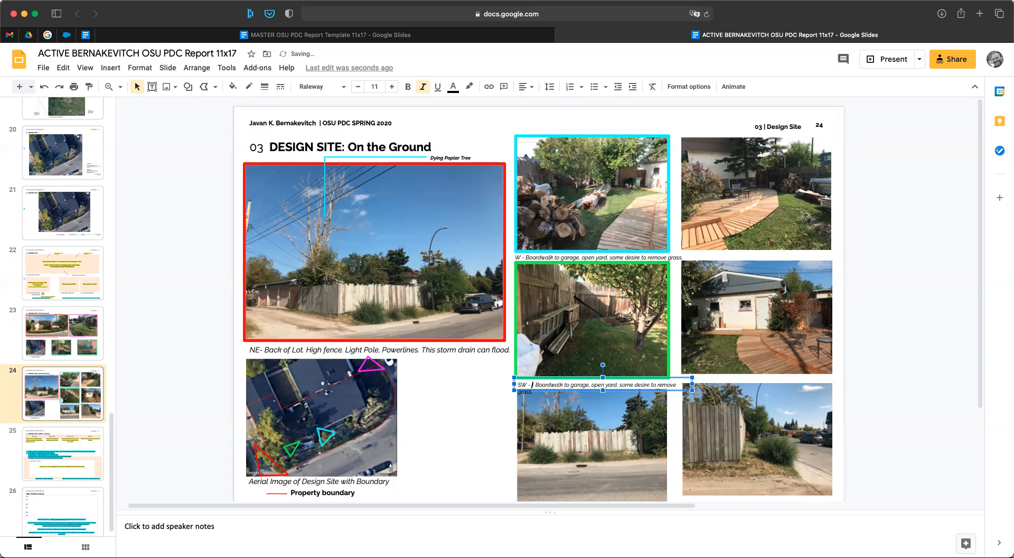
type("SW -Back")
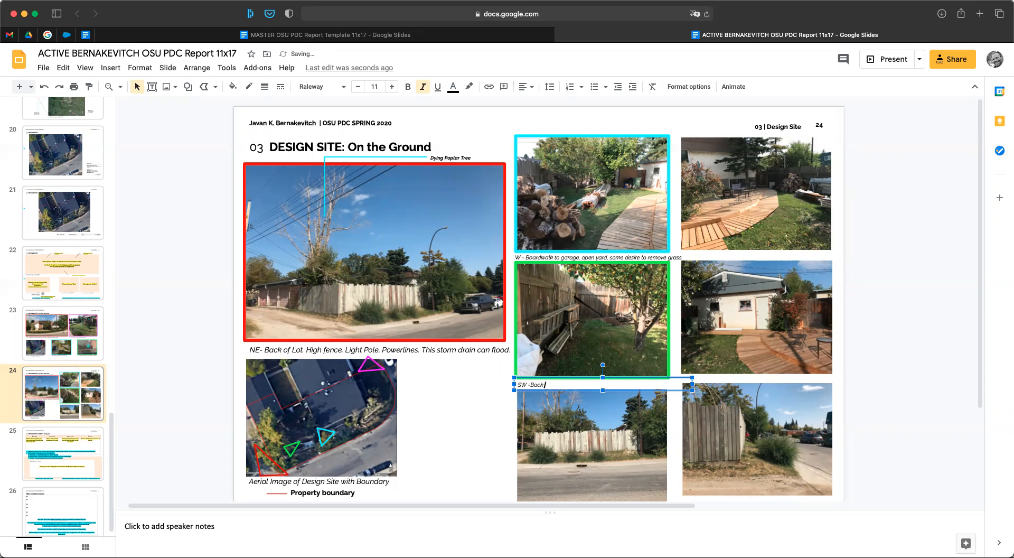
type("corner of the b")
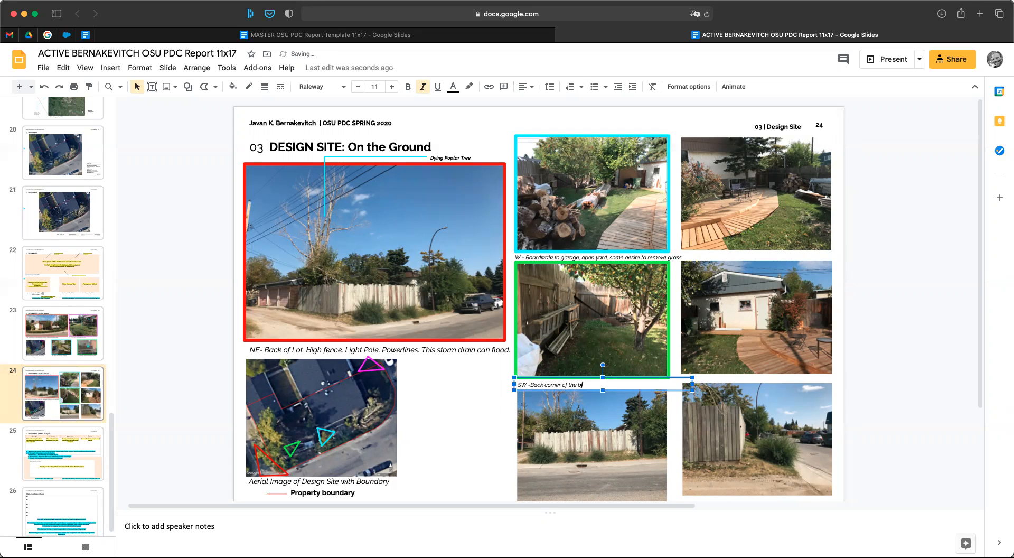
type("ack lot.")
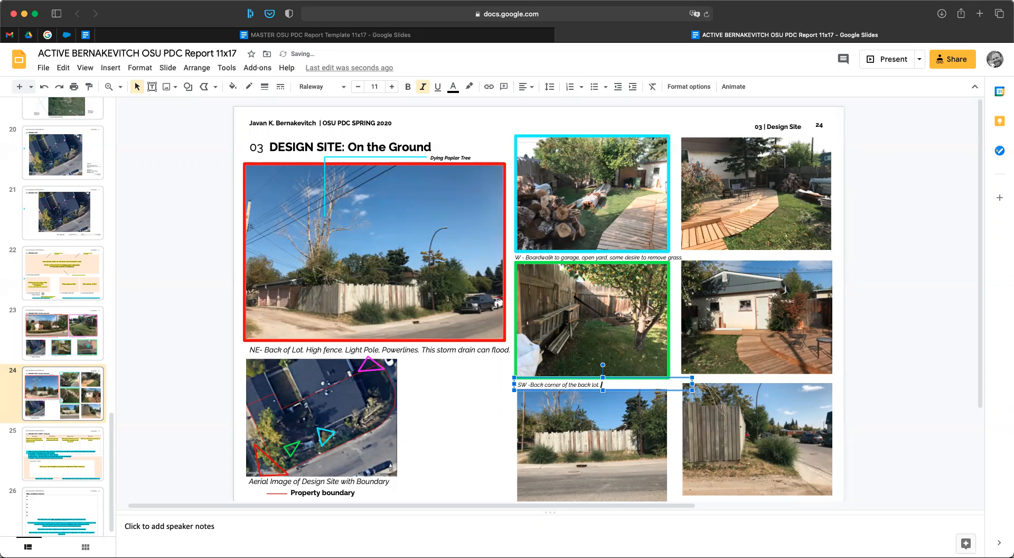
type("Client would")
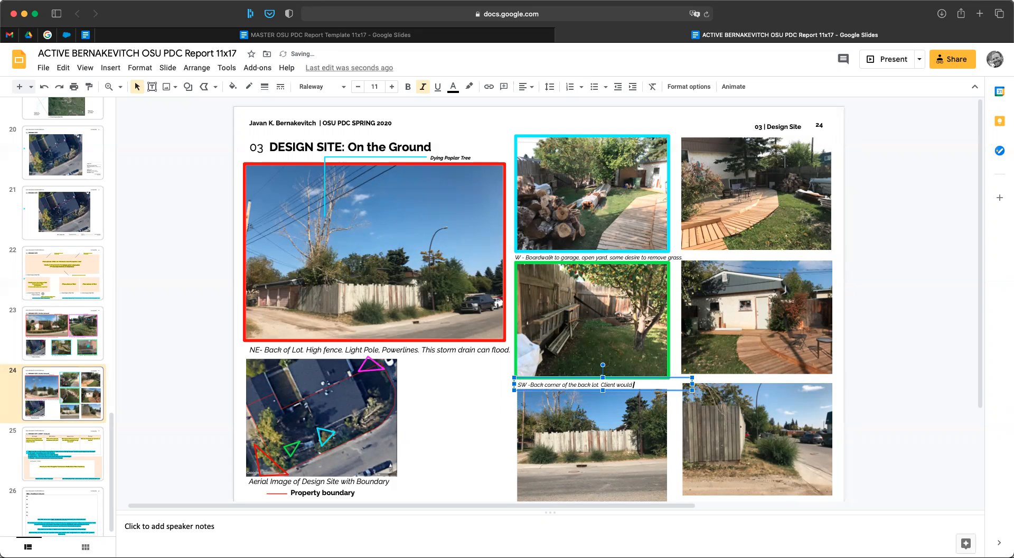
type("like a fernery")
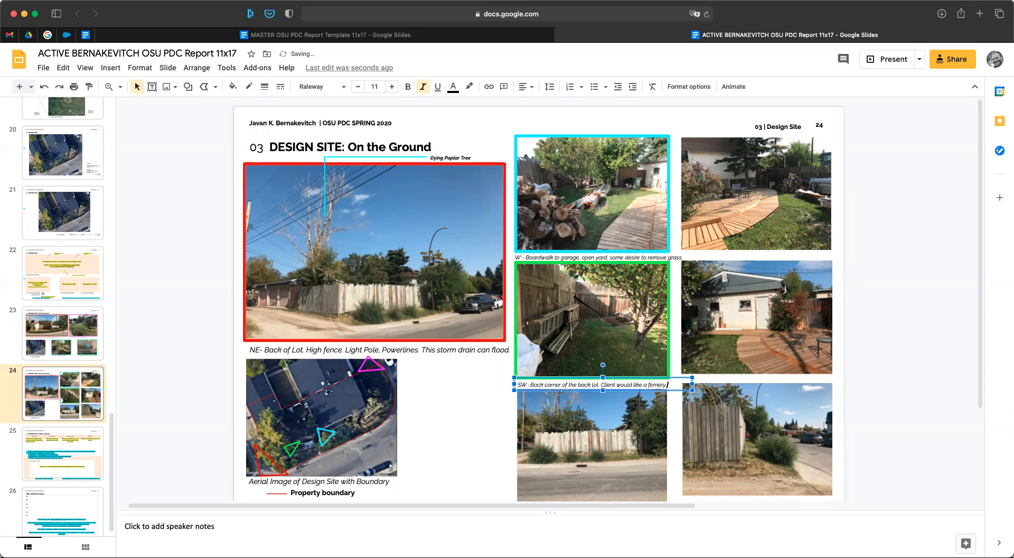
type("here.")
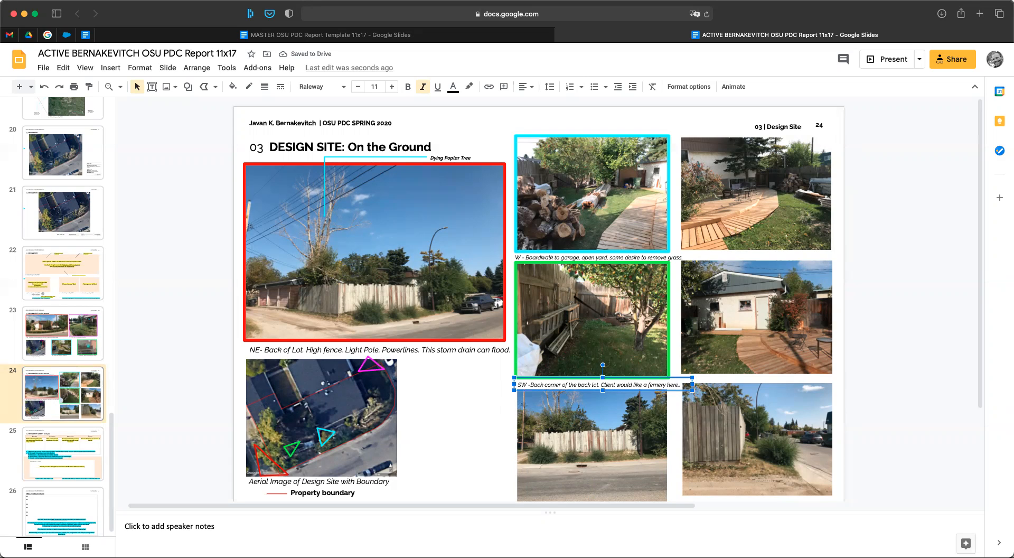
mouse_move(874, 293)
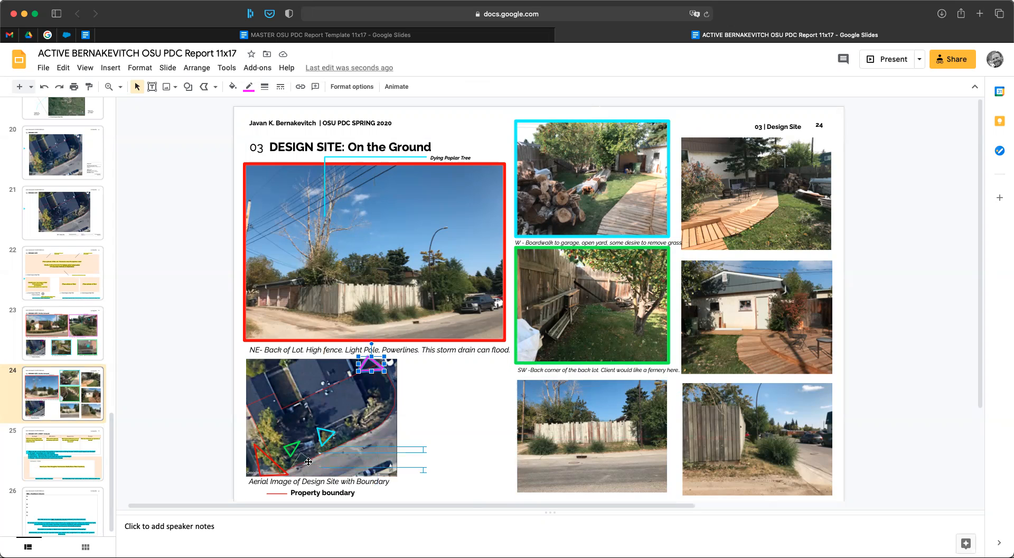
Step: Drag the magenta marker down to the map's bottom edge, just beside the green marker
left_click_drag(372, 359, 304, 459)
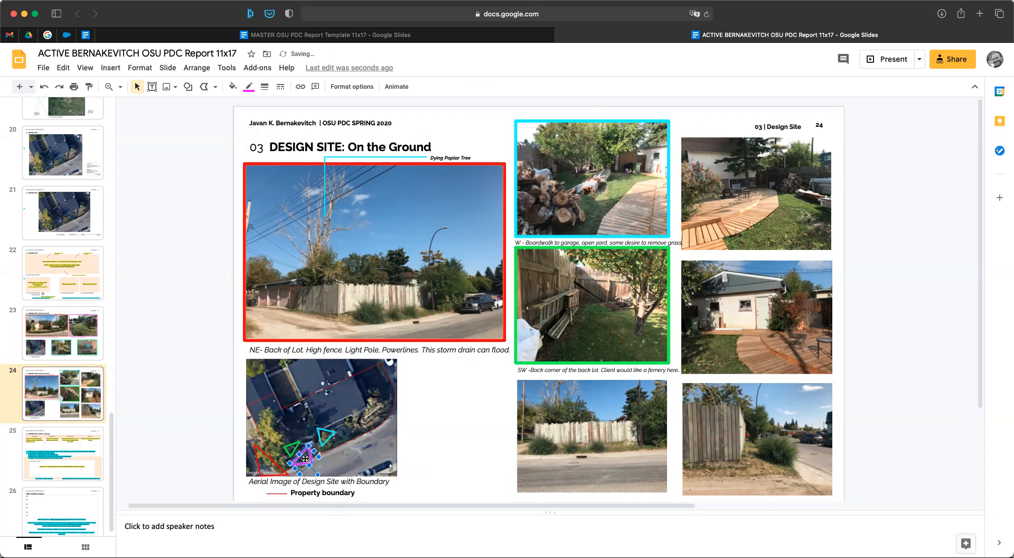
left_click_drag(304, 458, 297, 469)
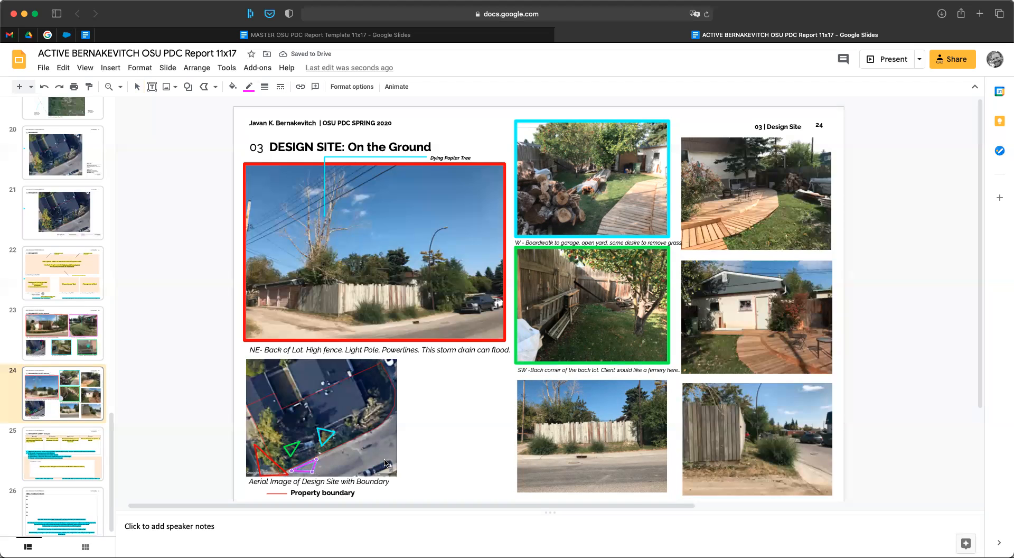
mouse_move(316, 360)
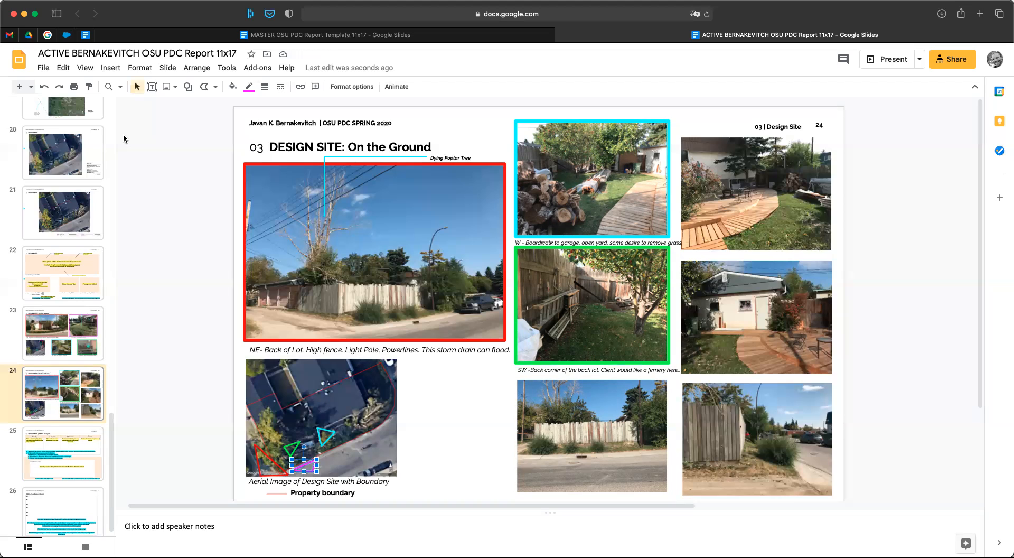
Step: Paint-format the magenta outline onto the fence photo and copy the fernery caption beneath it
left_click(592, 436)
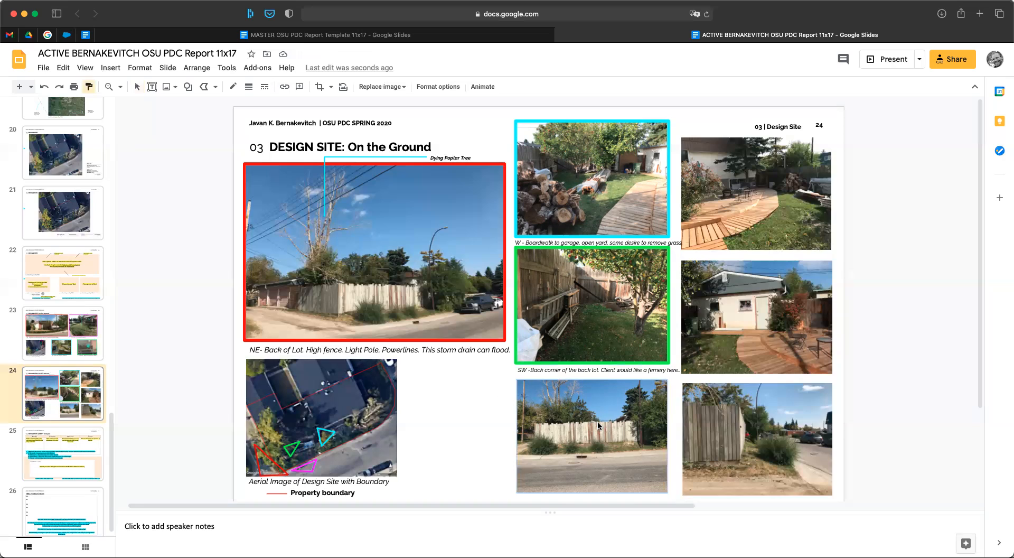
left_click(591, 435)
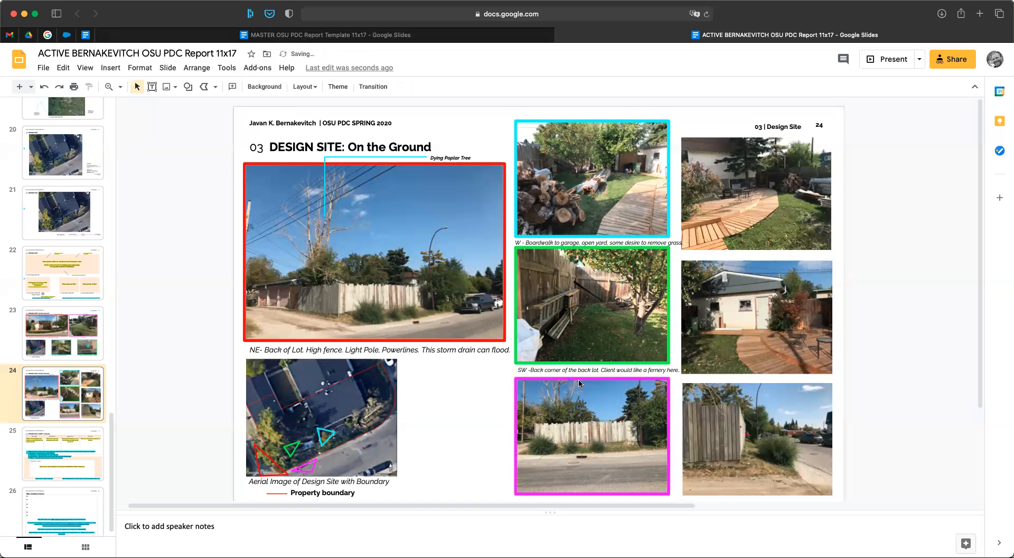
left_click(600, 370)
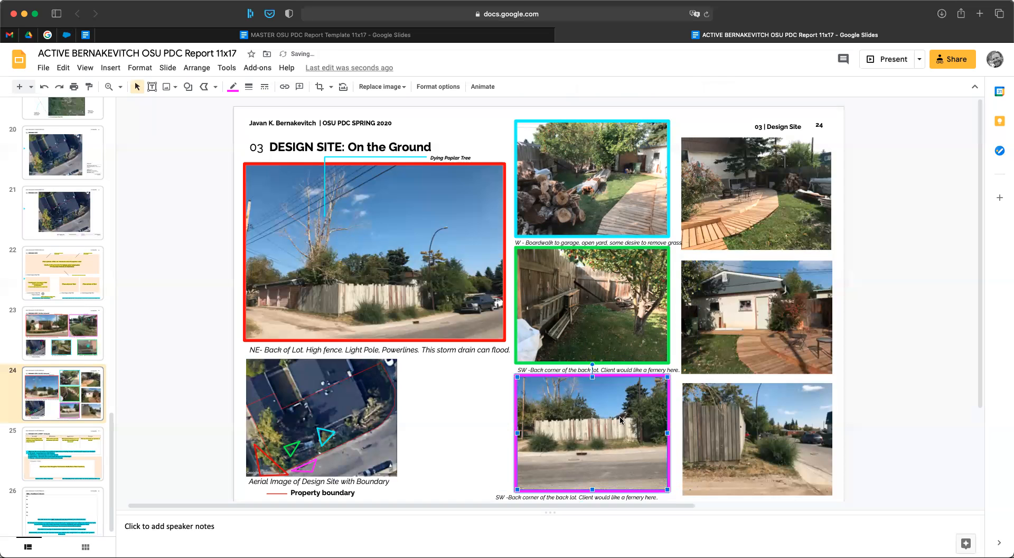
left_click(579, 497)
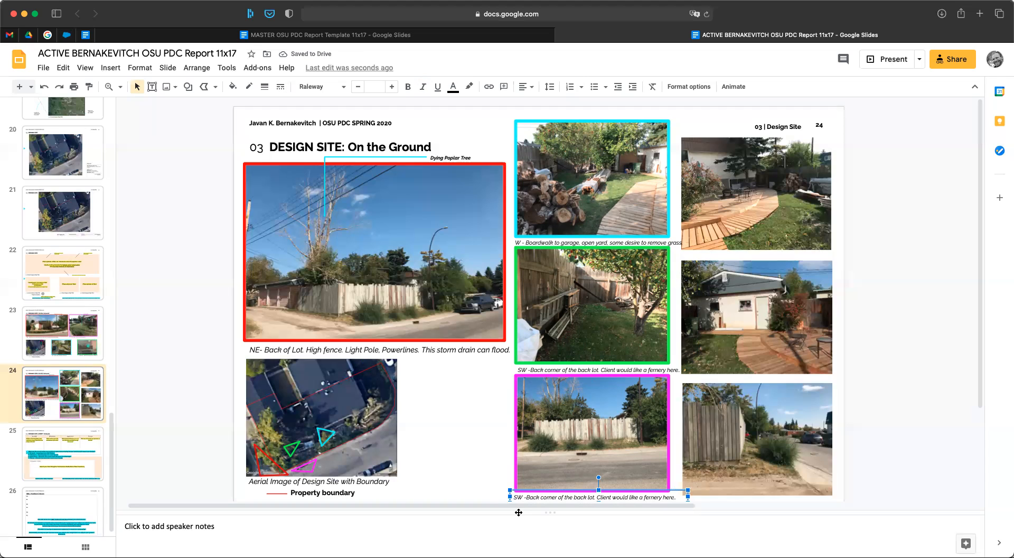
Step: Rewrite the fence photo's caption as 'NNW - Back fence, opportunity for privacy screen.'
left_click(423, 86)
type("NW")
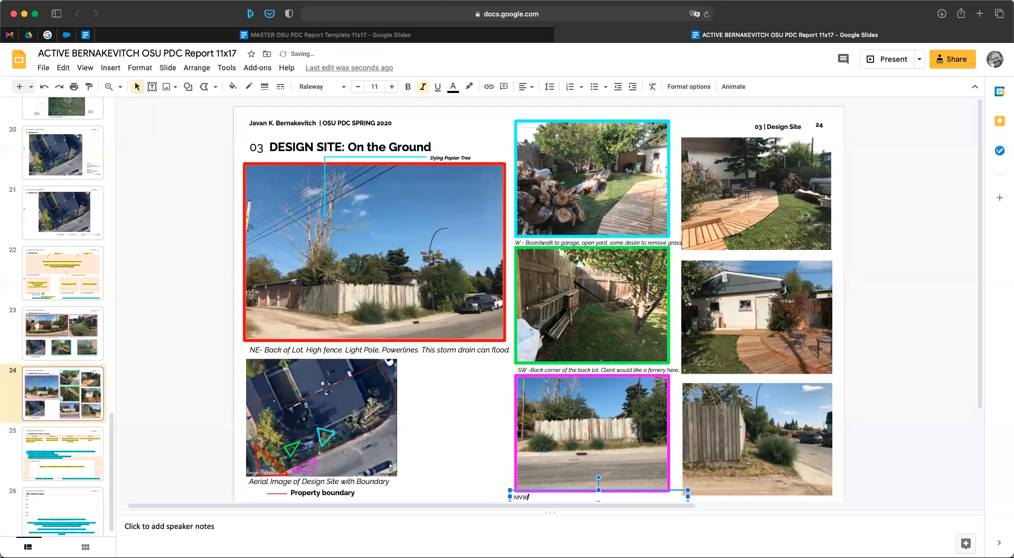
type("-")
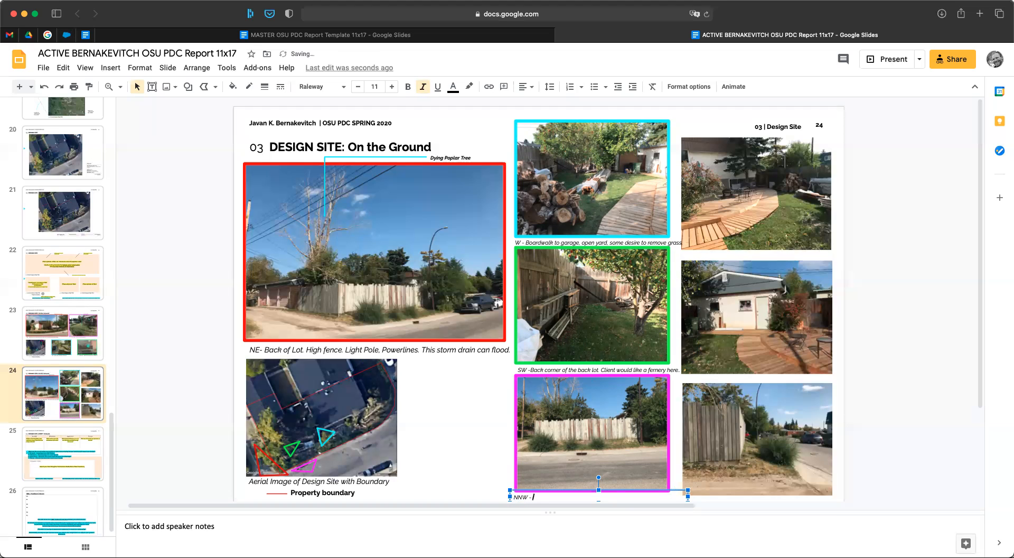
type("Back")
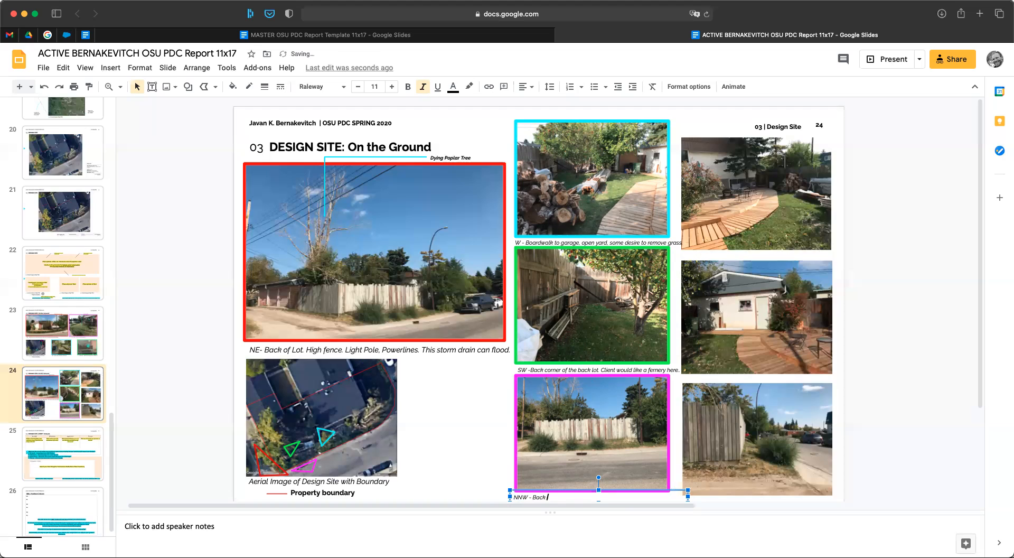
type("fence o")
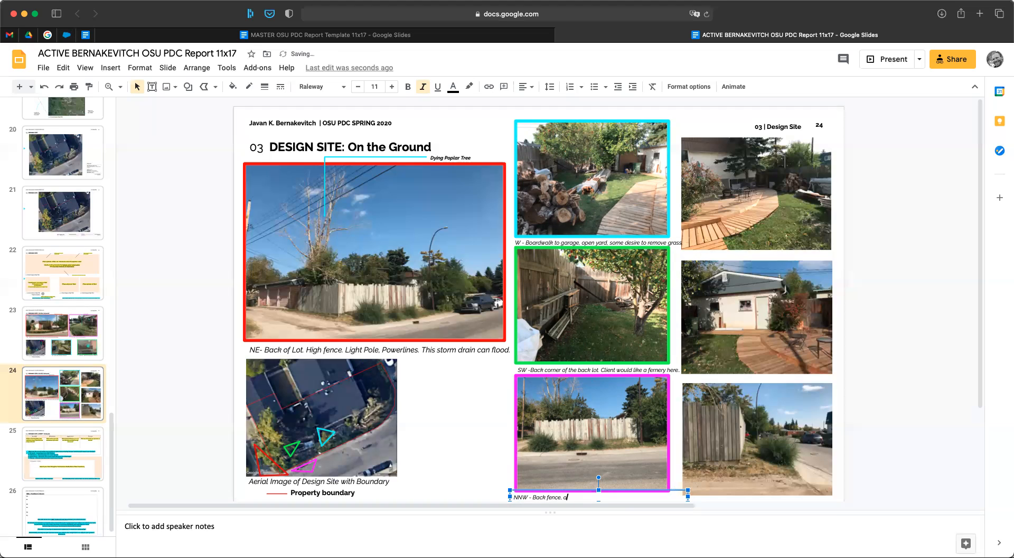
type("opportunity for privacy screen.")
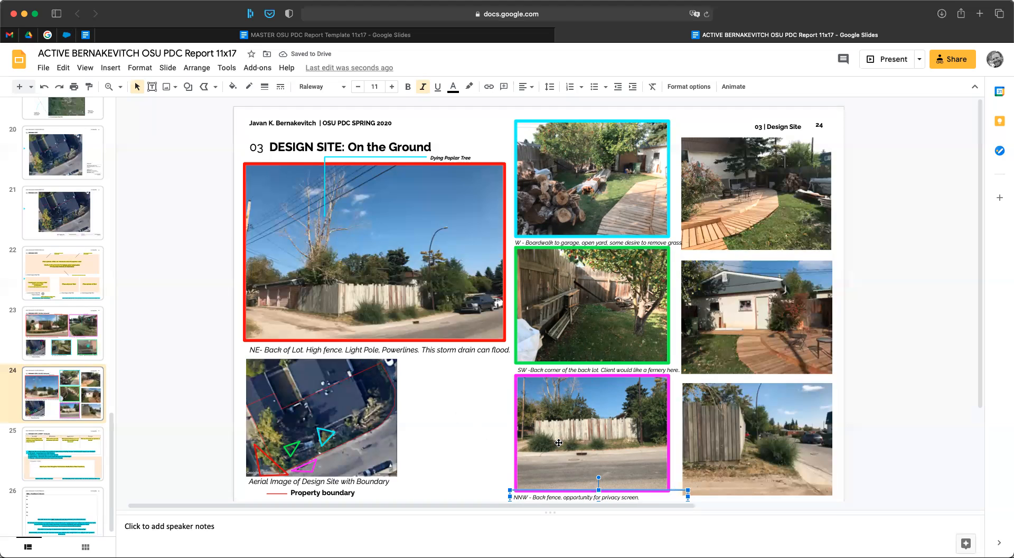
mouse_move(619, 246)
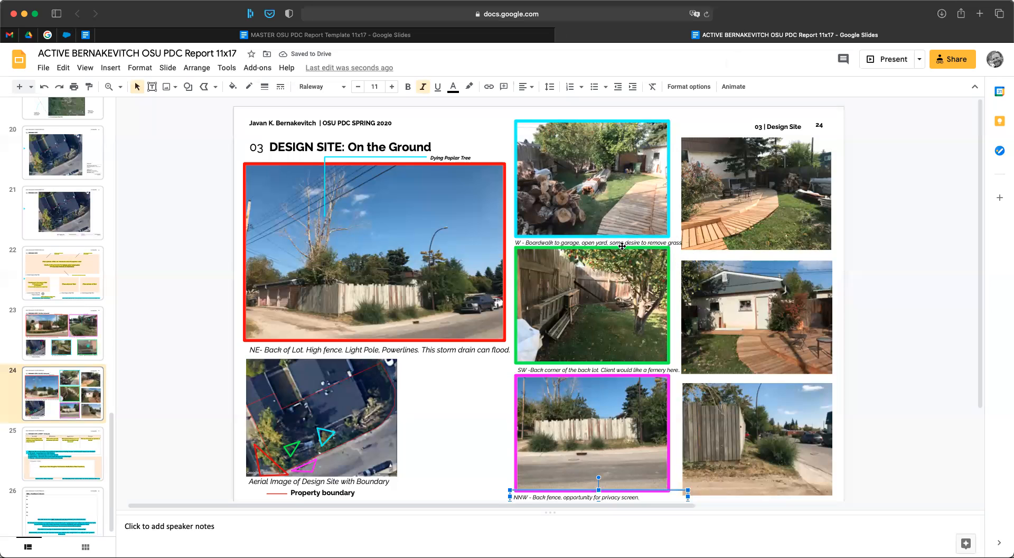